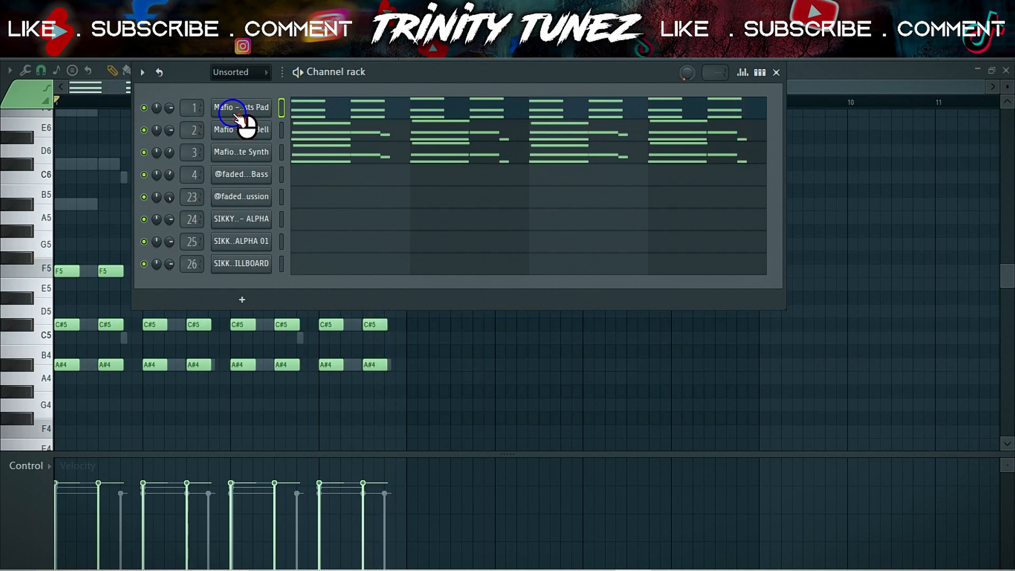
Review and close the Captivate Synth and Ghosts Pad channel settings in the Channel rack.
{"action": "left_click", "coordinate": [241, 129]}
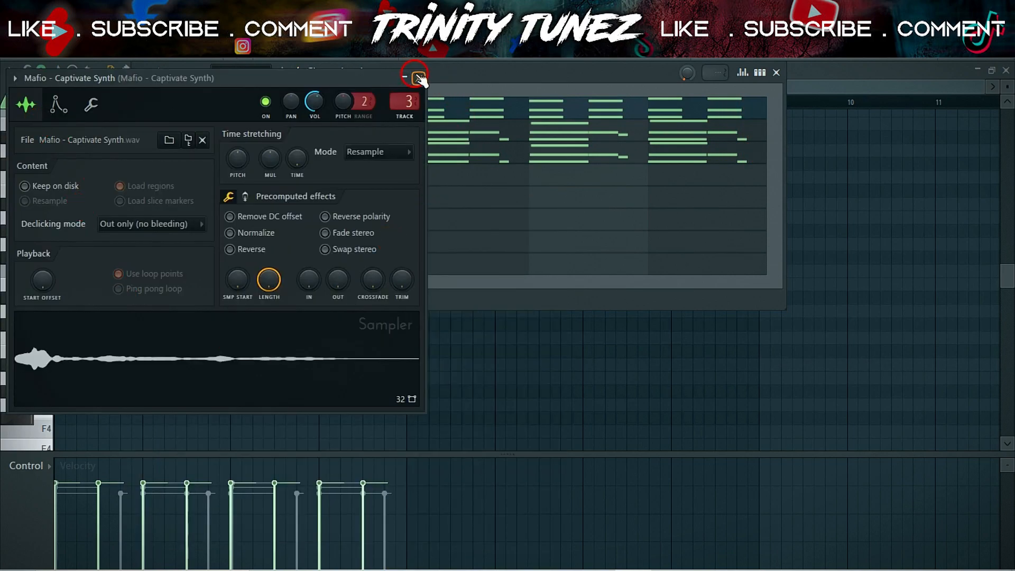
{"action": "left_click", "coordinate": [416, 76]}
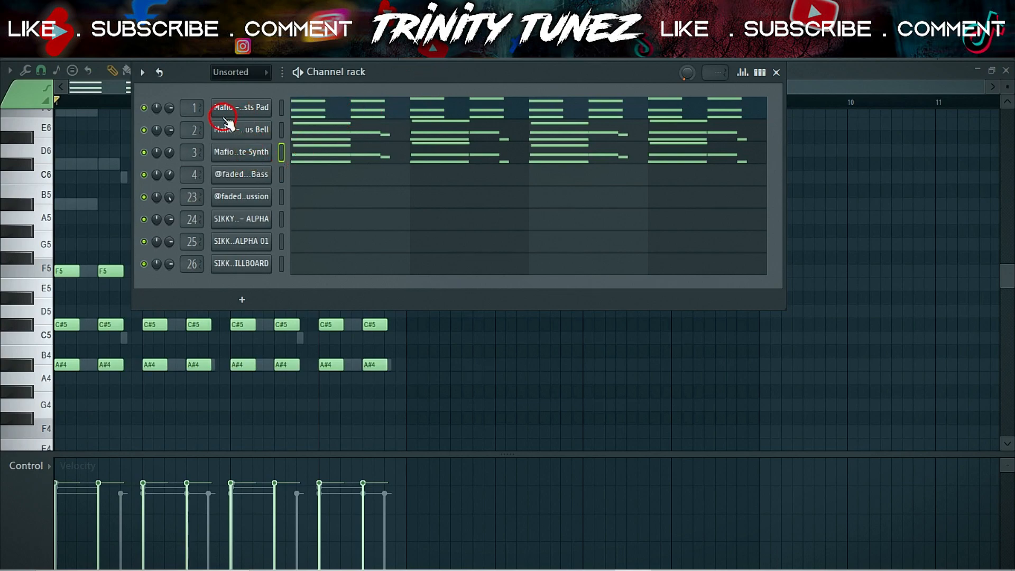
{"action": "left_click", "coordinate": [241, 108]}
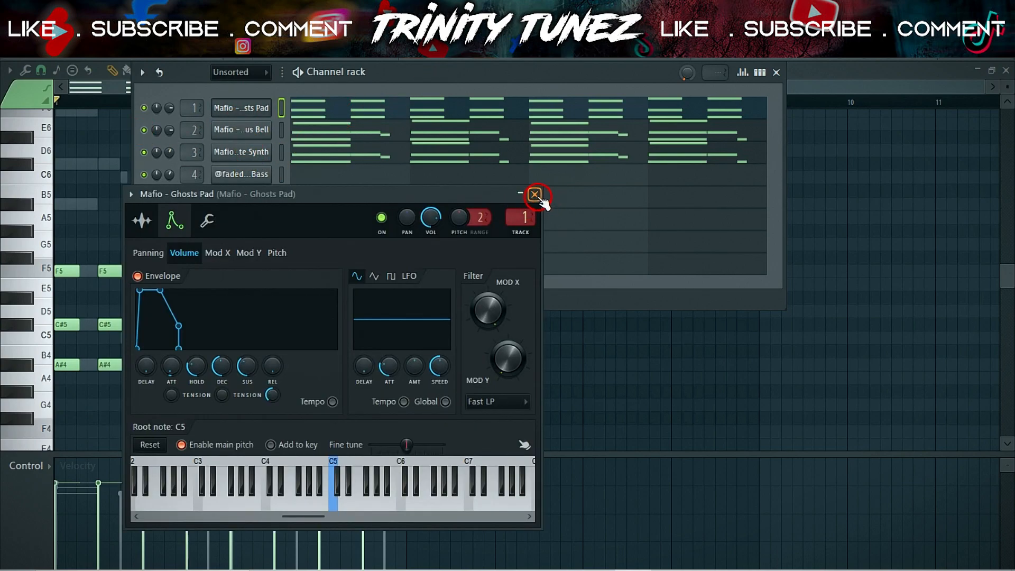
{"action": "left_click", "coordinate": [536, 195]}
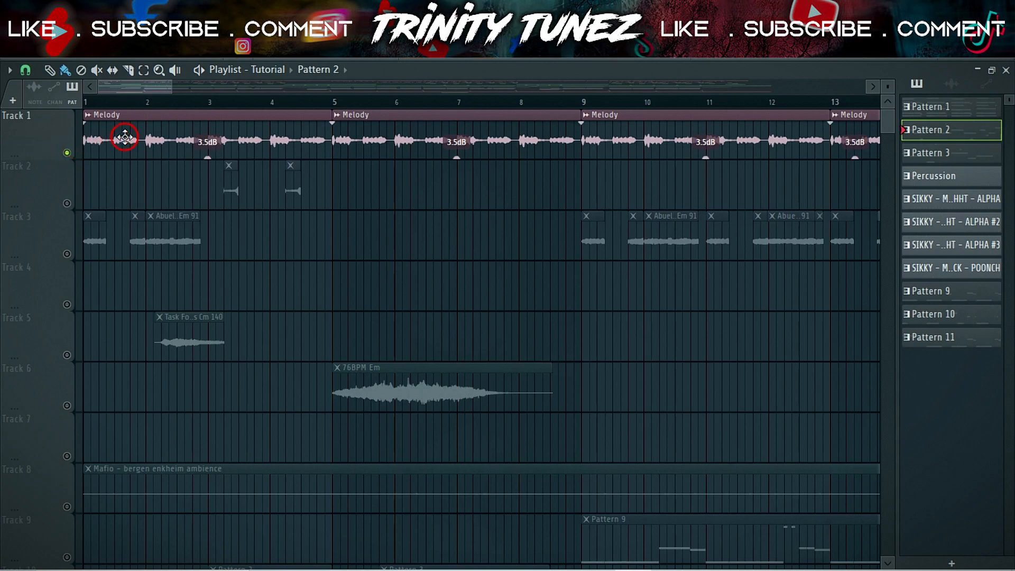
Check the Melody clips' pitch and the reversed reese Bass_2 Part_1 clip, then enable track 2.
{"action": "double_click", "coordinate": [125, 137]}
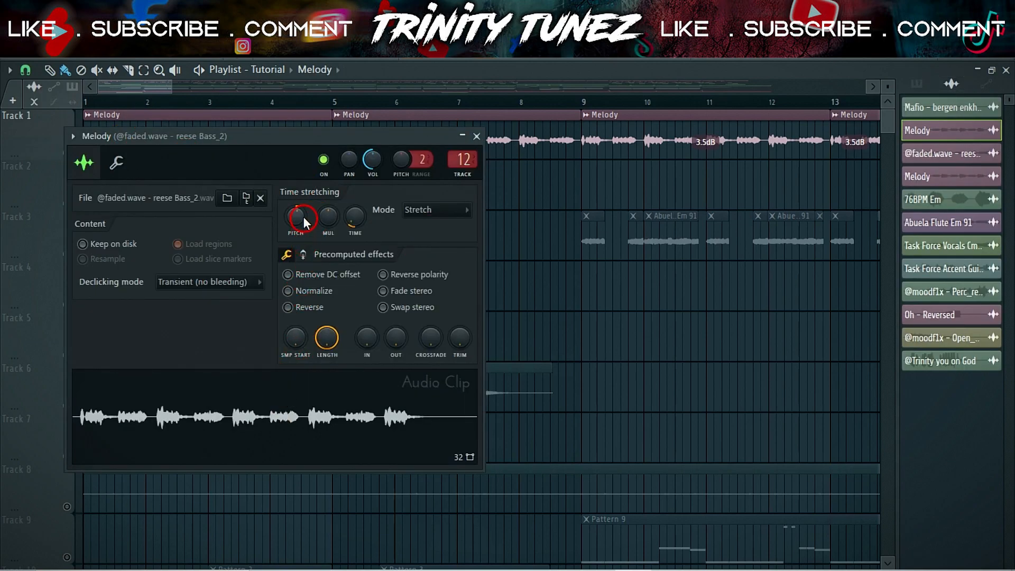
{"action": "left_click", "coordinate": [477, 136]}
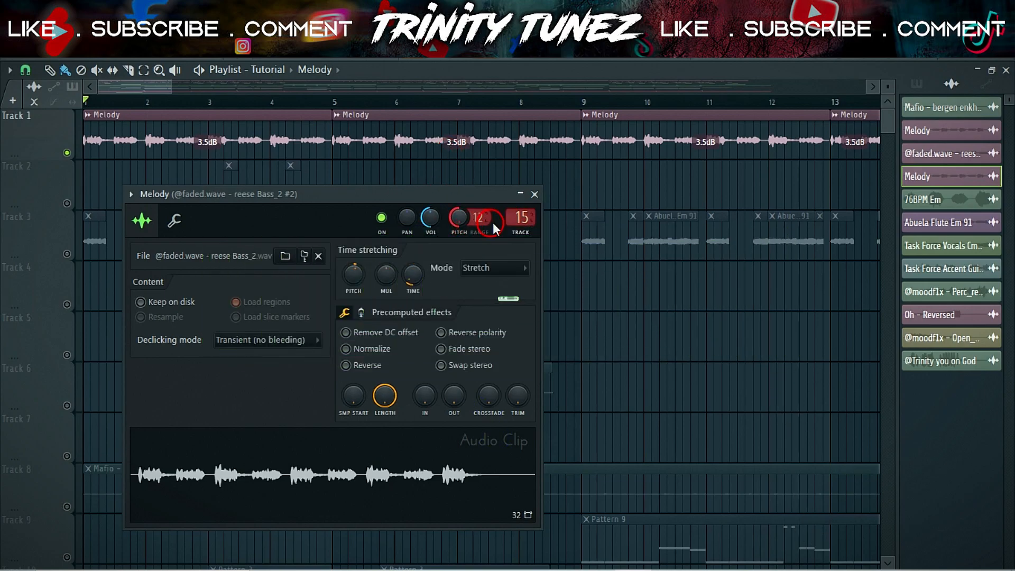
{"action": "left_click", "coordinate": [534, 193]}
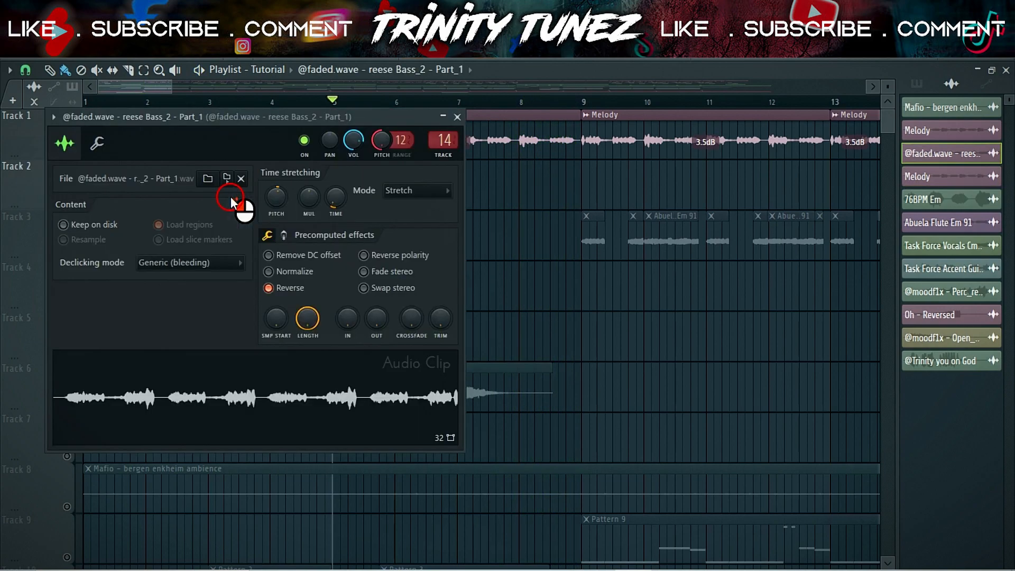
{"action": "left_click", "coordinate": [457, 117]}
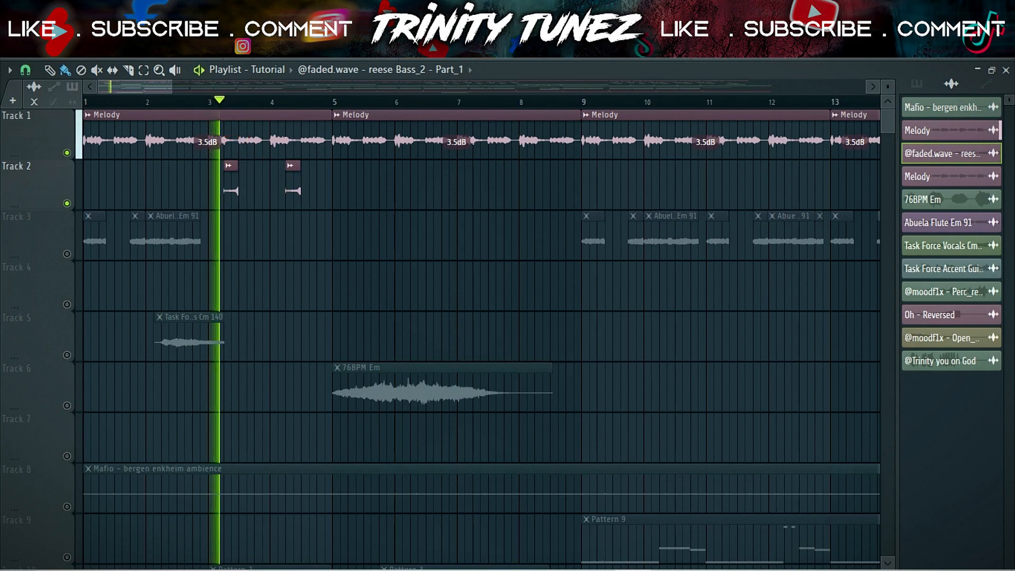
{"action": "left_click", "coordinate": [295, 101]}
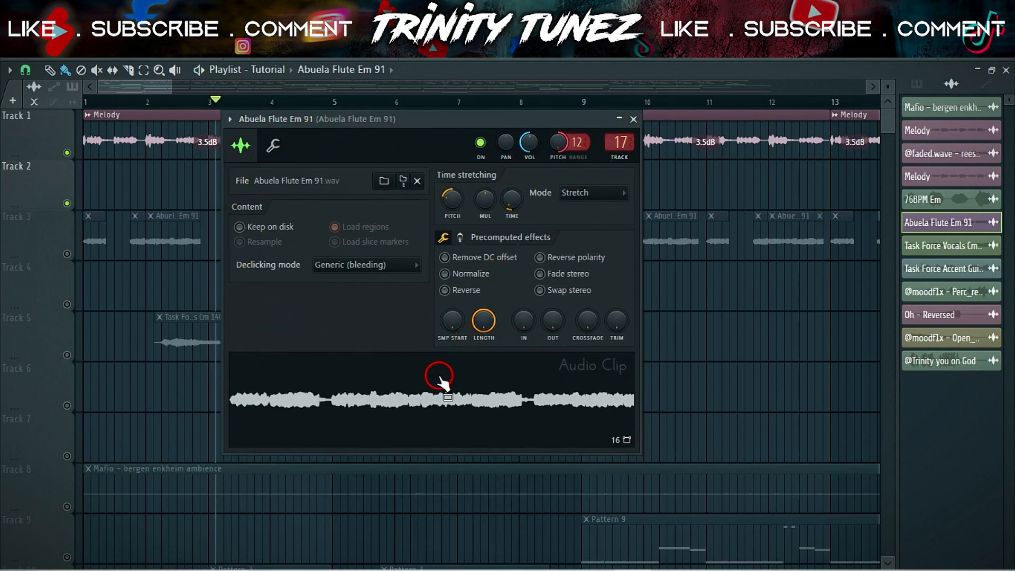
{"action": "mouse_move", "coordinate": [455, 201]}
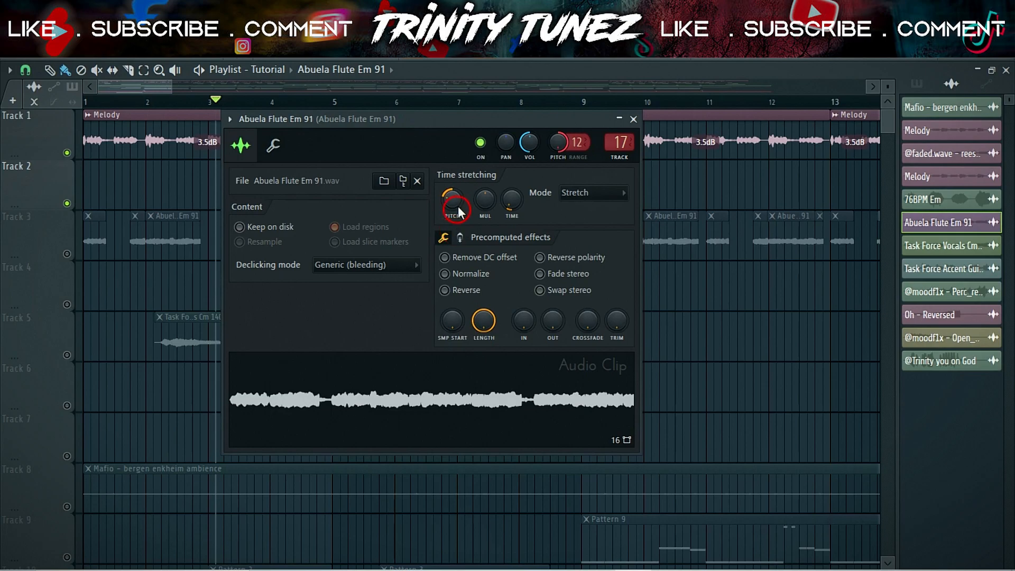
{"action": "mouse_move", "coordinate": [609, 149]}
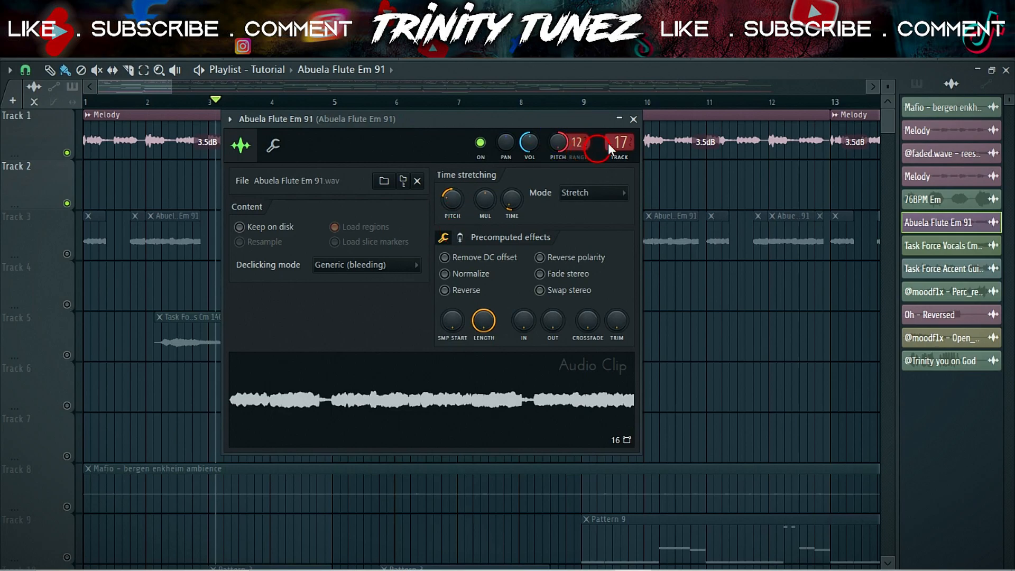
Check the Task Force Vocals Cm 140 clip pitch and enable tracks 3, 5 and the 76BPM Em track 6.
{"action": "left_click", "coordinate": [633, 120]}
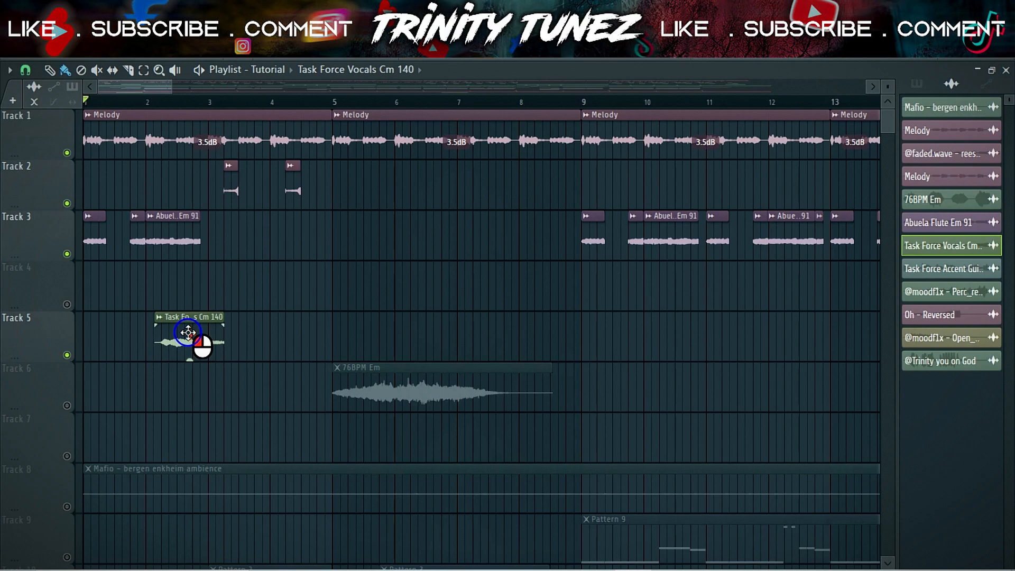
{"action": "double_click", "coordinate": [188, 333]}
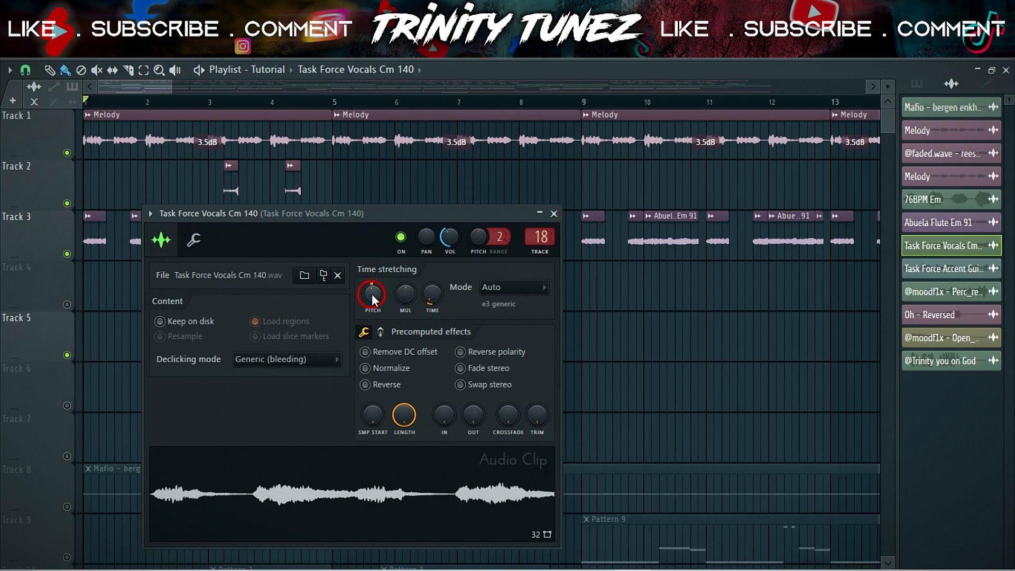
{"action": "left_click", "coordinate": [553, 214]}
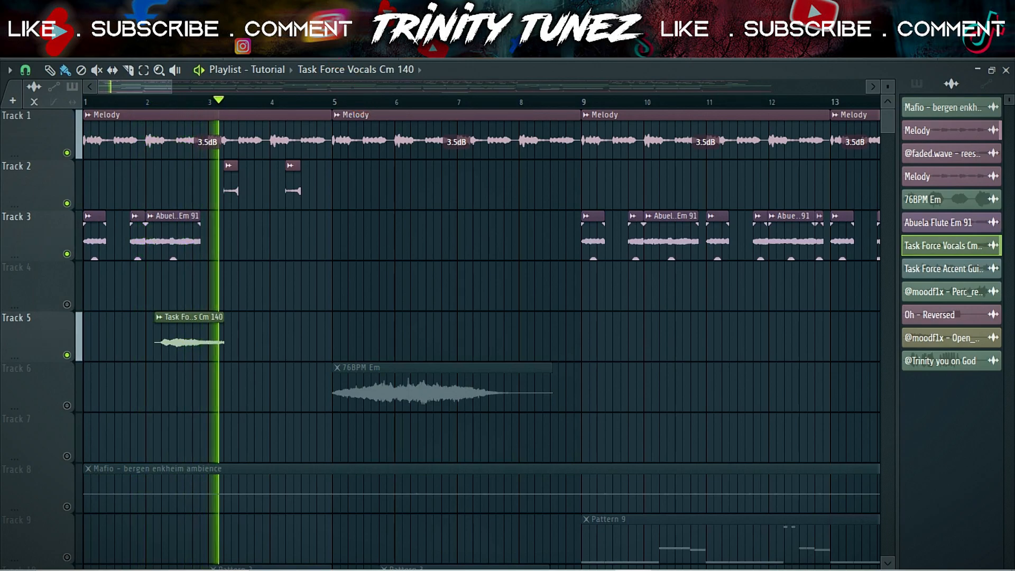
{"action": "left_click", "coordinate": [293, 102]}
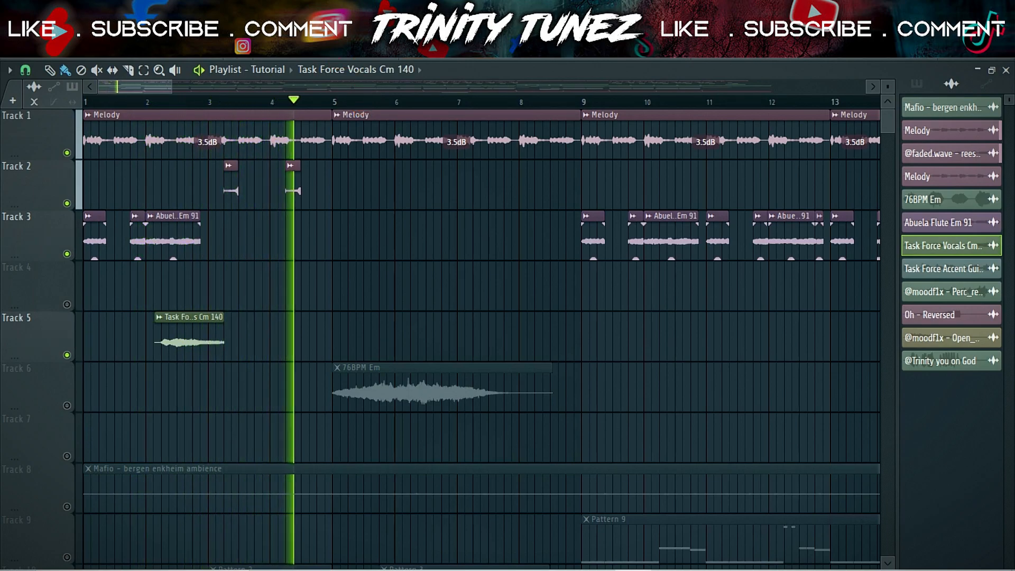
{"action": "left_click", "coordinate": [408, 388]}
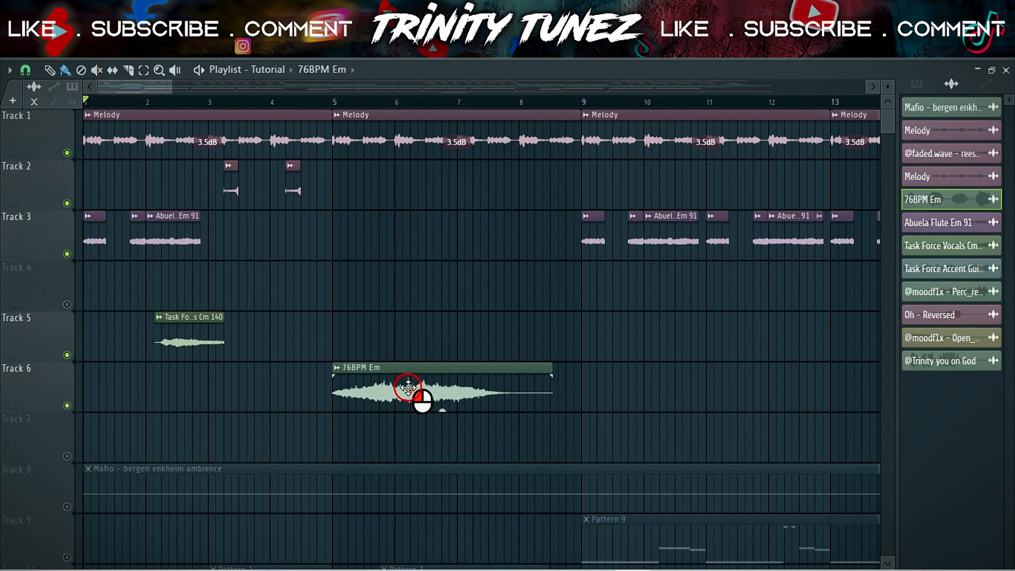
Review the 76BPM Em clip's stretch settings and move the playlist to bars 10–29.
{"action": "double_click", "coordinate": [405, 388]}
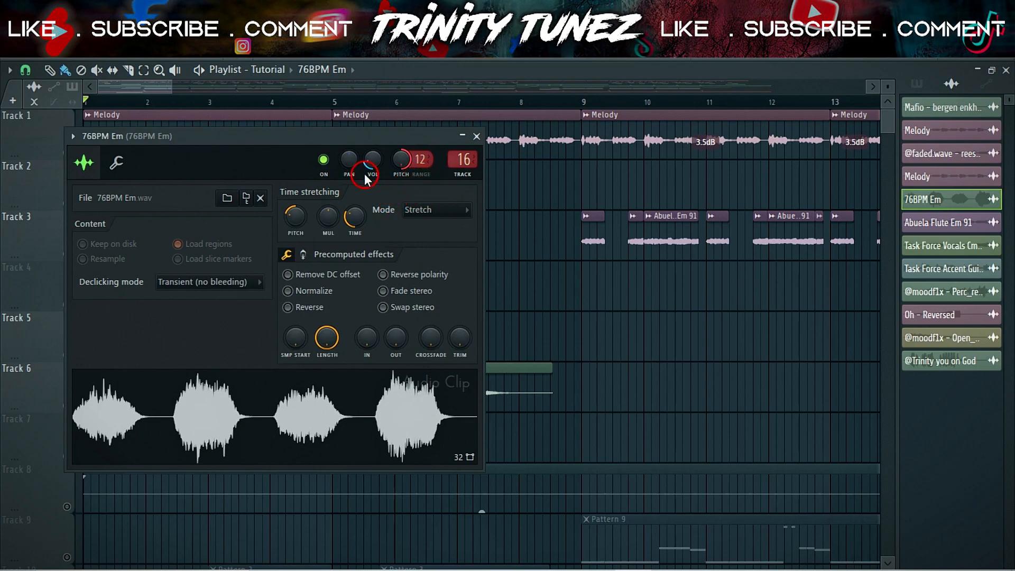
{"action": "mouse_move", "coordinate": [405, 175]}
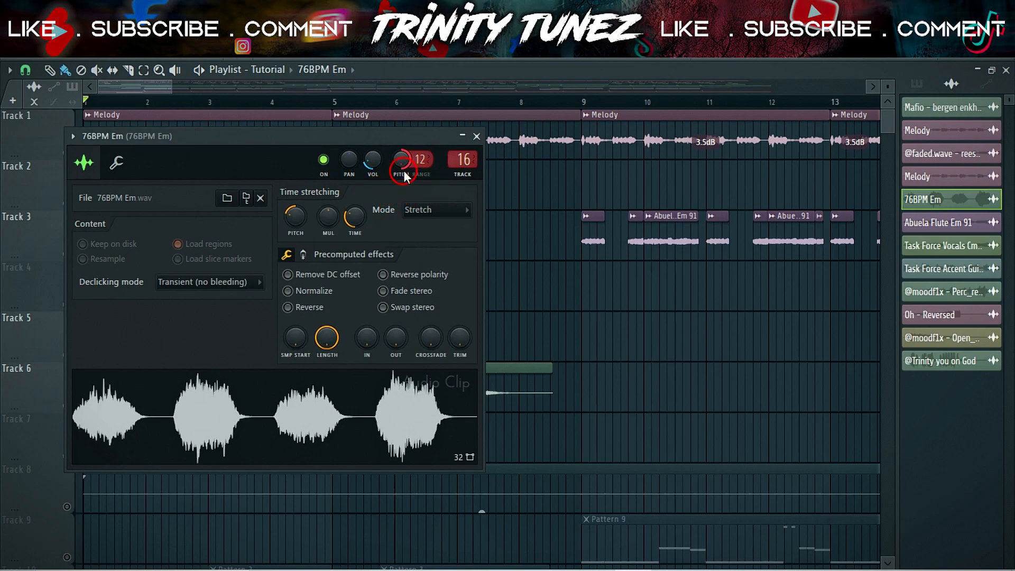
{"action": "mouse_move", "coordinate": [515, 121]}
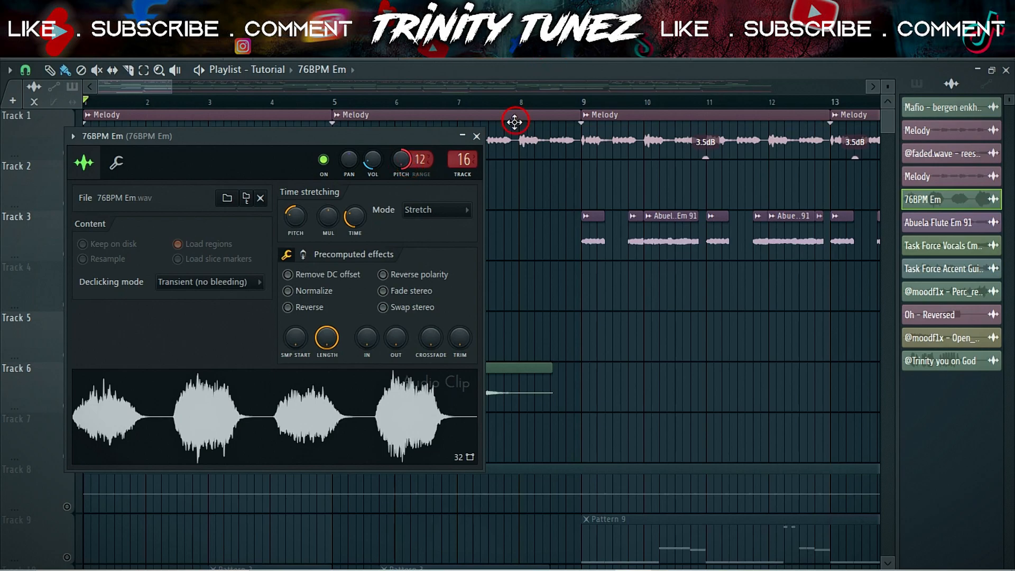
{"action": "left_click", "coordinate": [477, 136]}
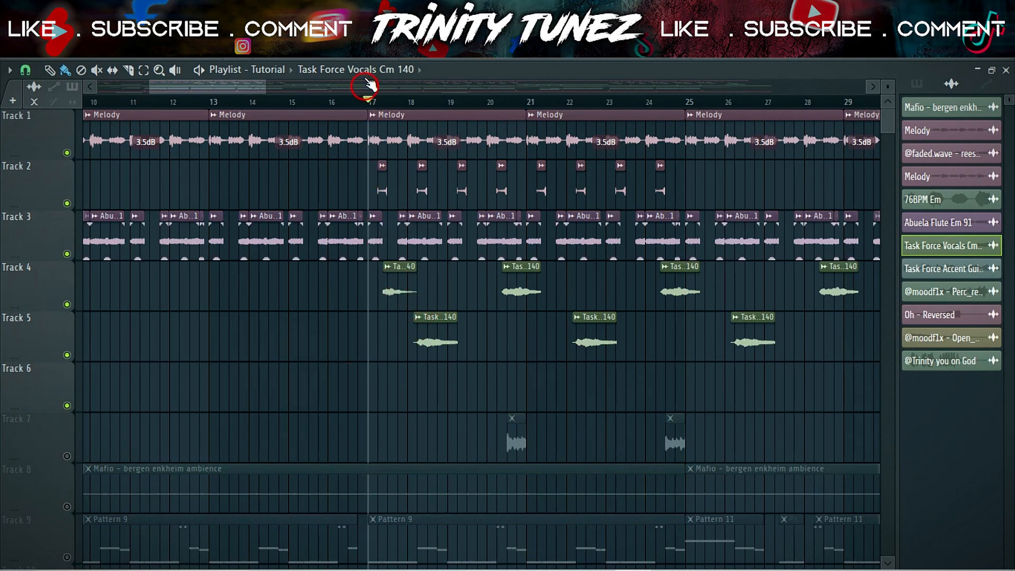
Play from bar 17 and bring up the Task Force Accent Guitar Cm 140 clip settings.
{"action": "left_click", "coordinate": [390, 101]}
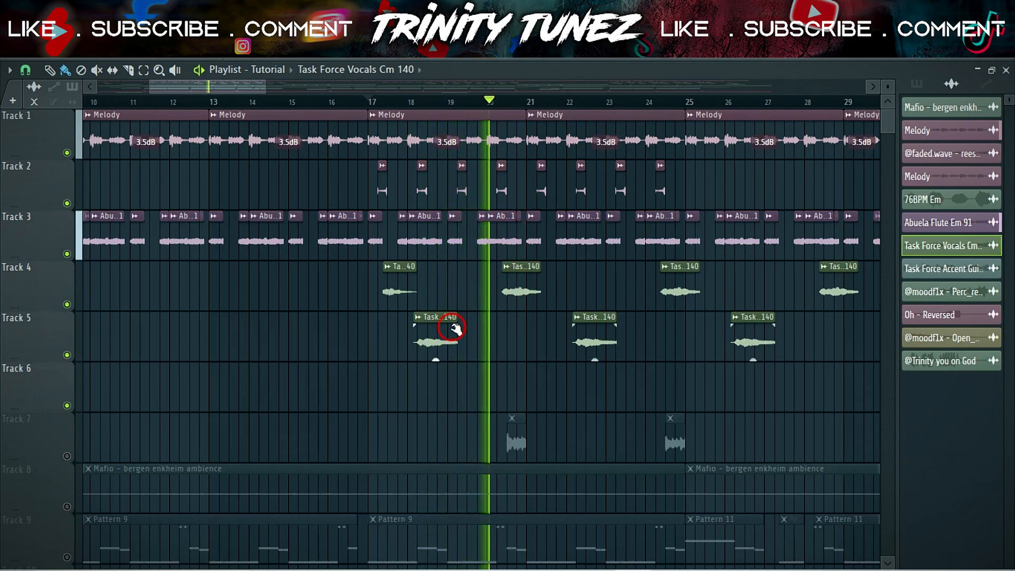
{"action": "left_click", "coordinate": [369, 102]}
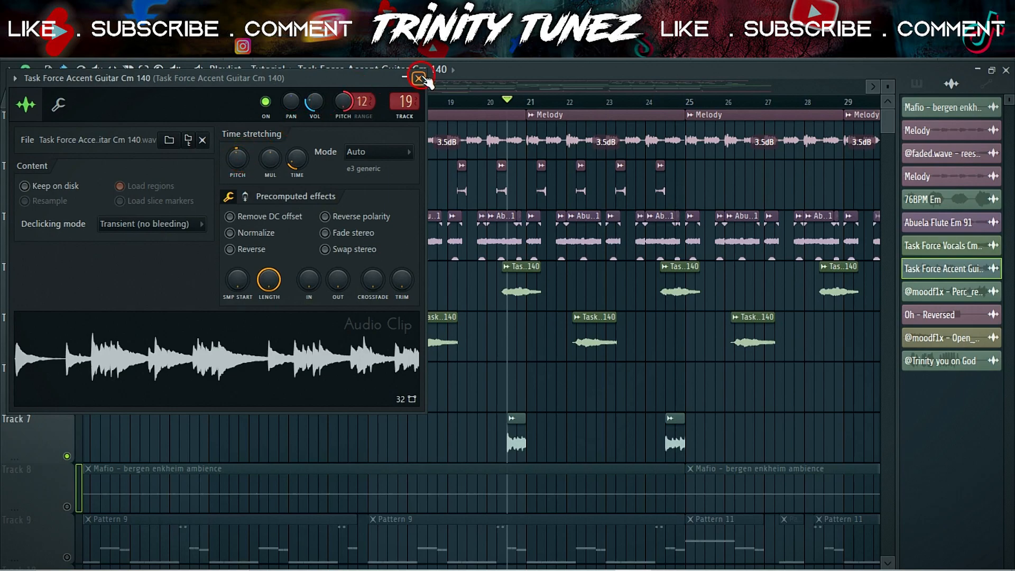
Close the Accent Guitar settings and scroll the playlist down to tracks 6–14.
{"action": "left_click", "coordinate": [420, 77]}
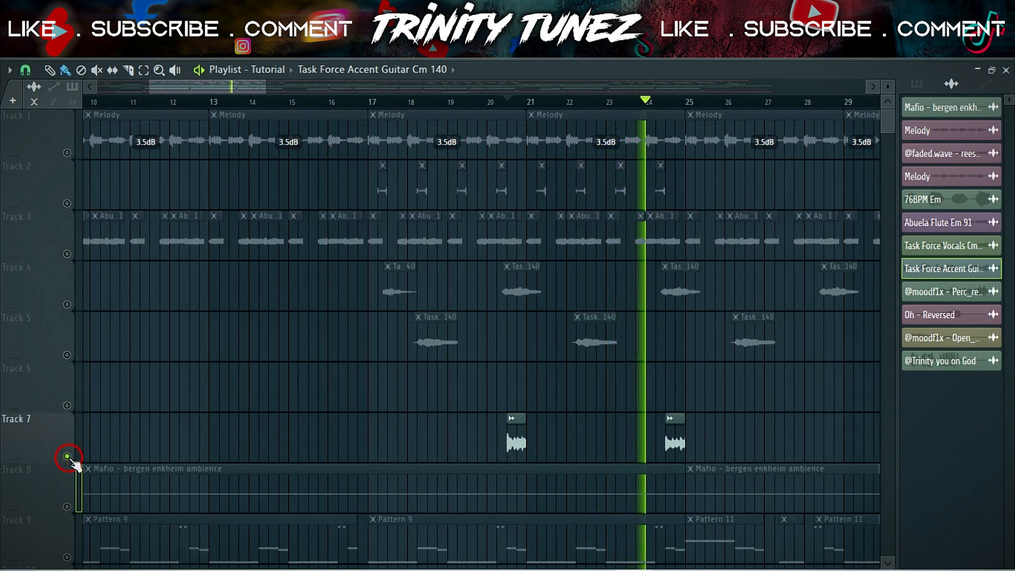
{"action": "scroll", "scroll_direction": "down", "scroll_amount": 3}
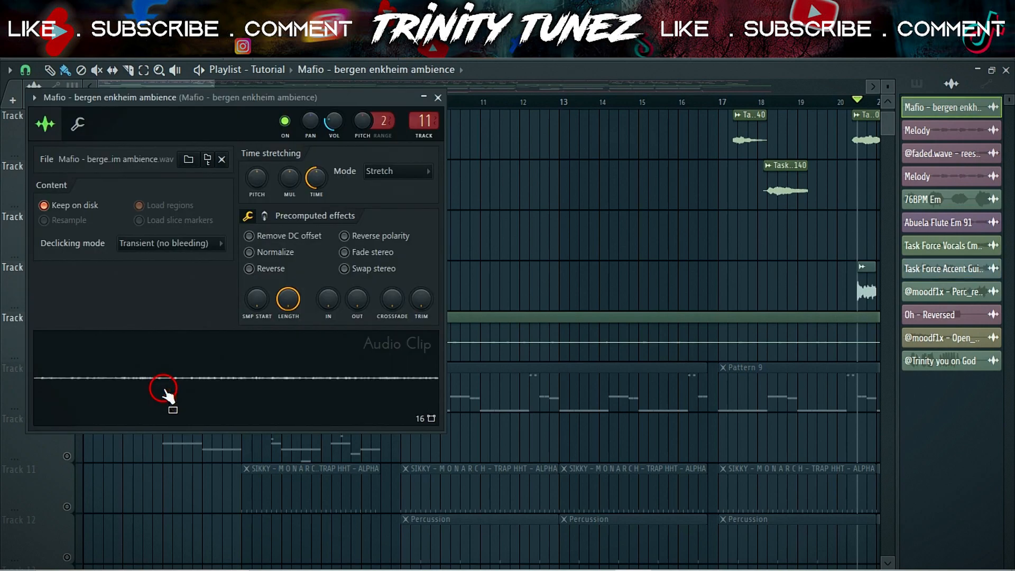
{"action": "mouse_move", "coordinate": [184, 379]}
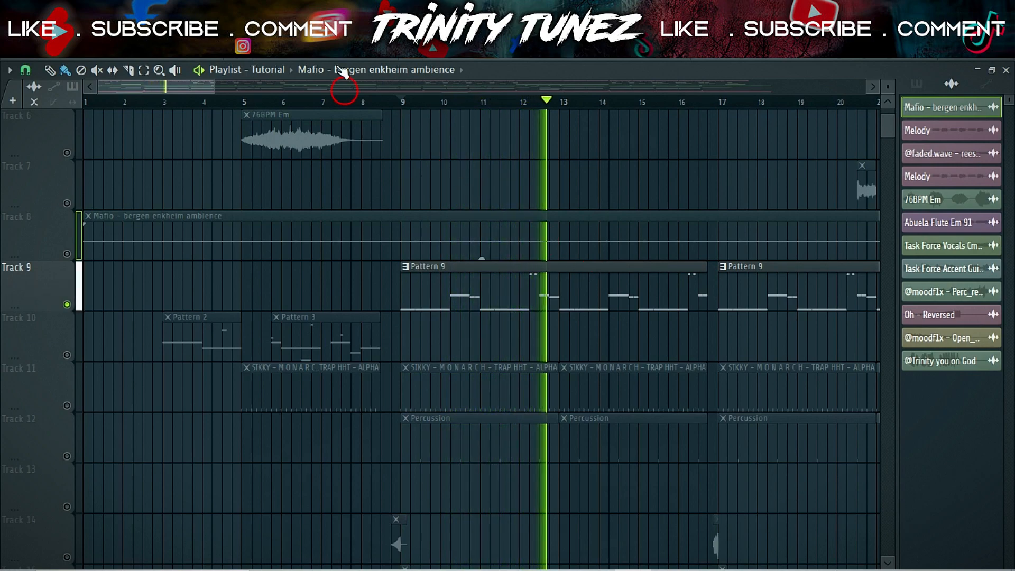
Enable tracks 10, hi-hat 11 and Percussion 12, auditioning playback from bars 3 and 9.
{"action": "left_click", "coordinate": [402, 102]}
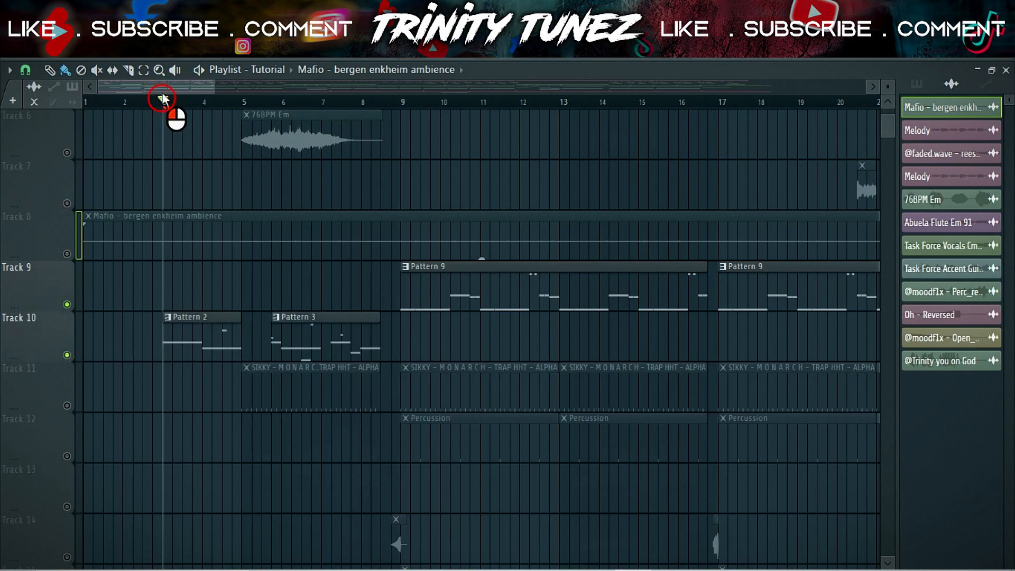
{"action": "left_click", "coordinate": [180, 100]}
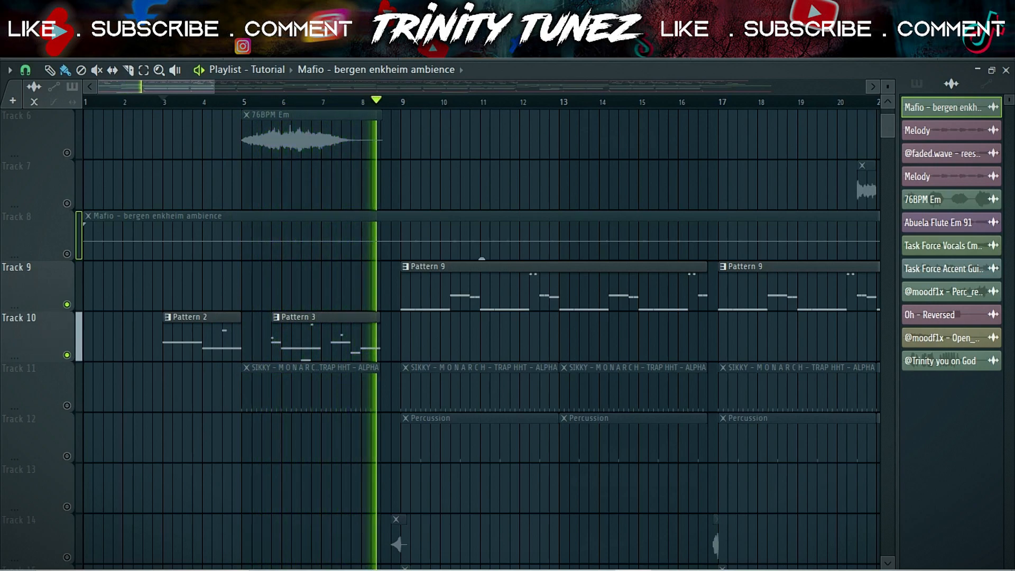
{"action": "left_click", "coordinate": [398, 101]}
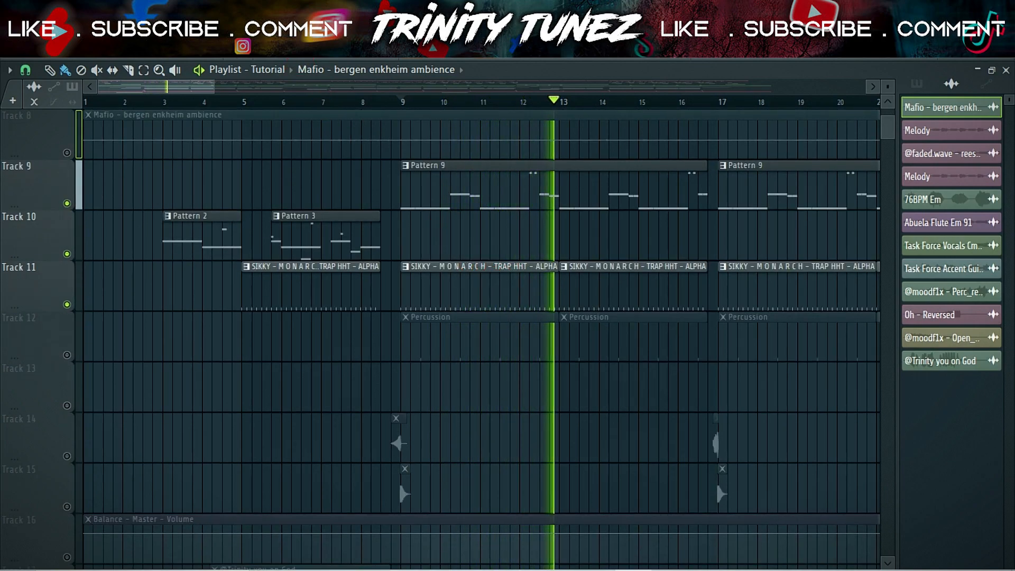
{"action": "left_click", "coordinate": [401, 101]}
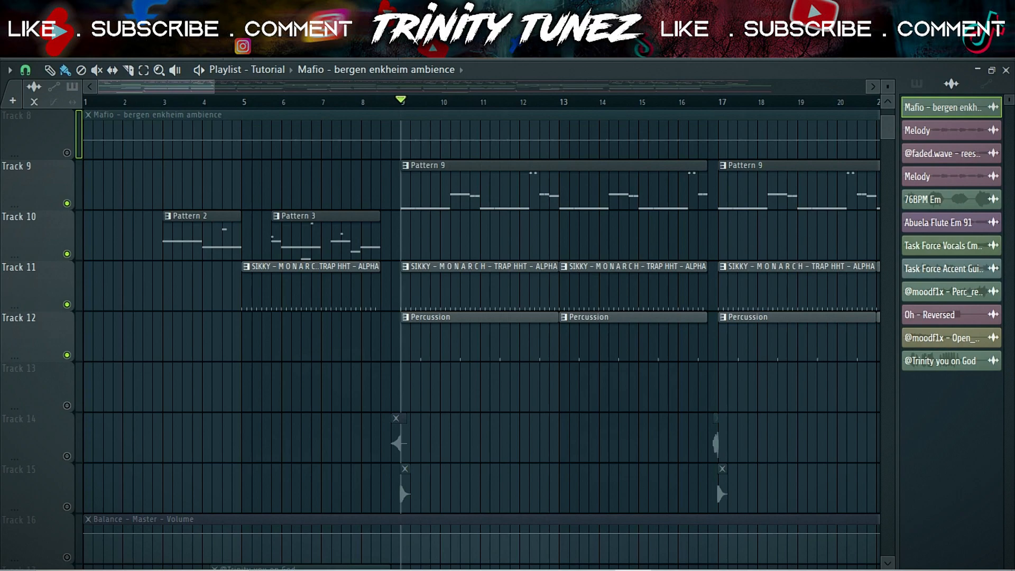
{"action": "left_click", "coordinate": [423, 102]}
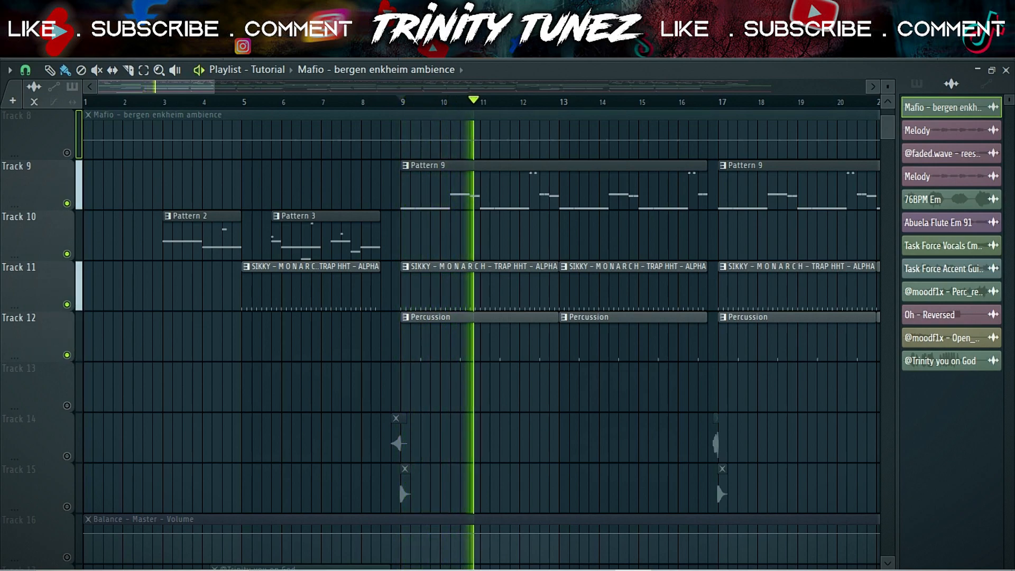
{"action": "scroll", "scroll_direction": "down", "scroll_amount": 3}
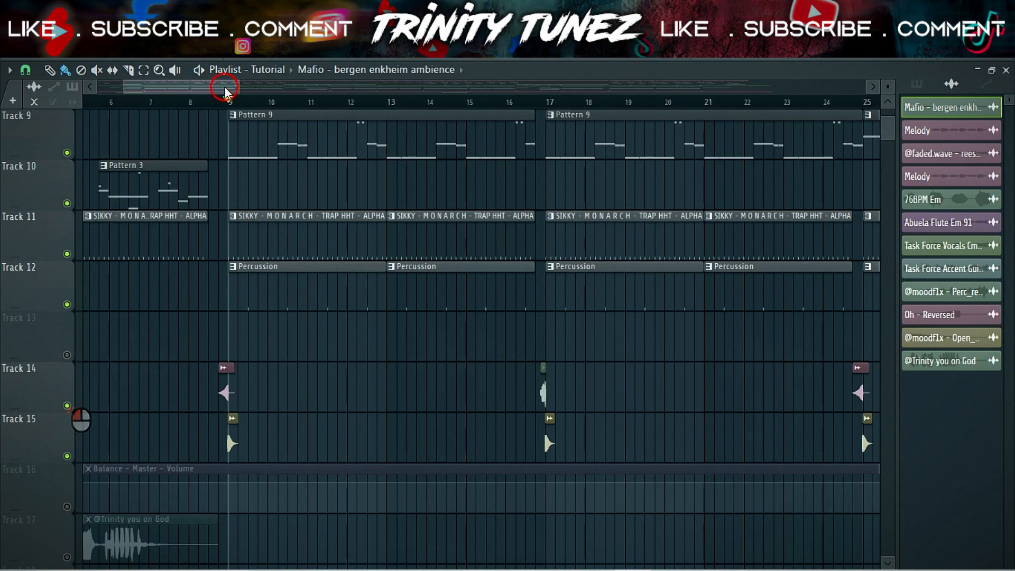
{"action": "left_click", "coordinate": [223, 101]}
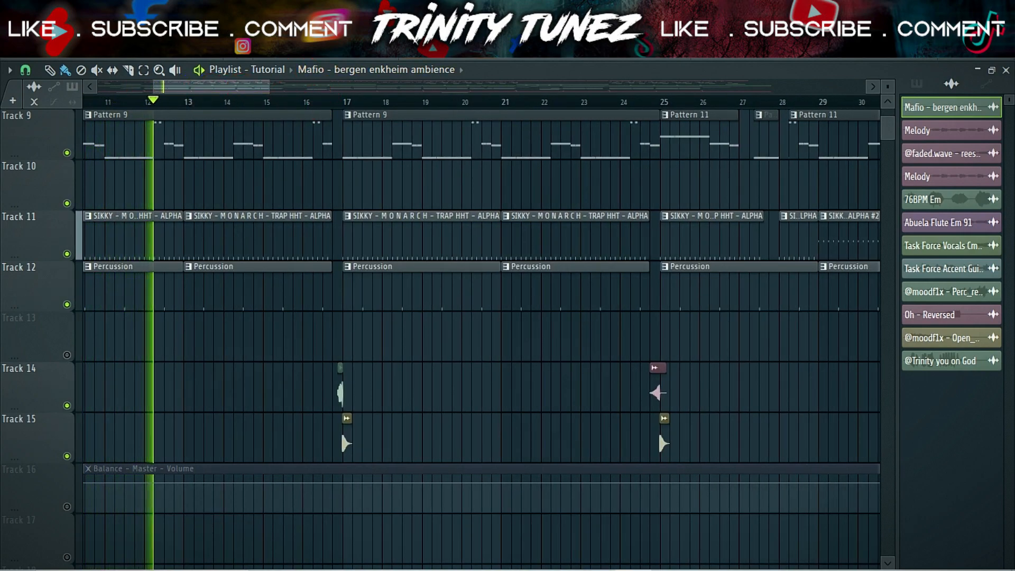
{"action": "left_click", "coordinate": [321, 101]}
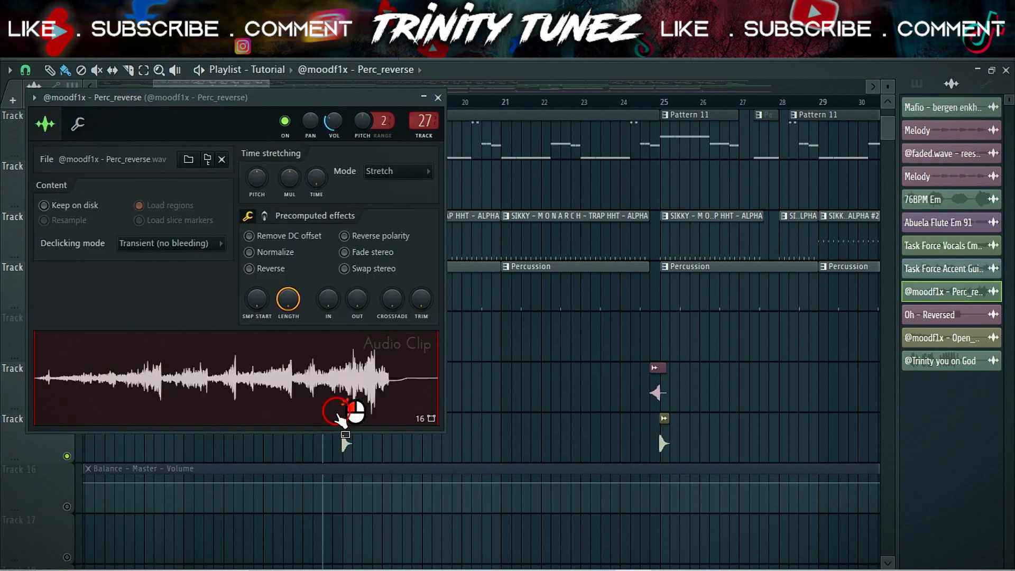
{"action": "left_click", "coordinate": [438, 97]}
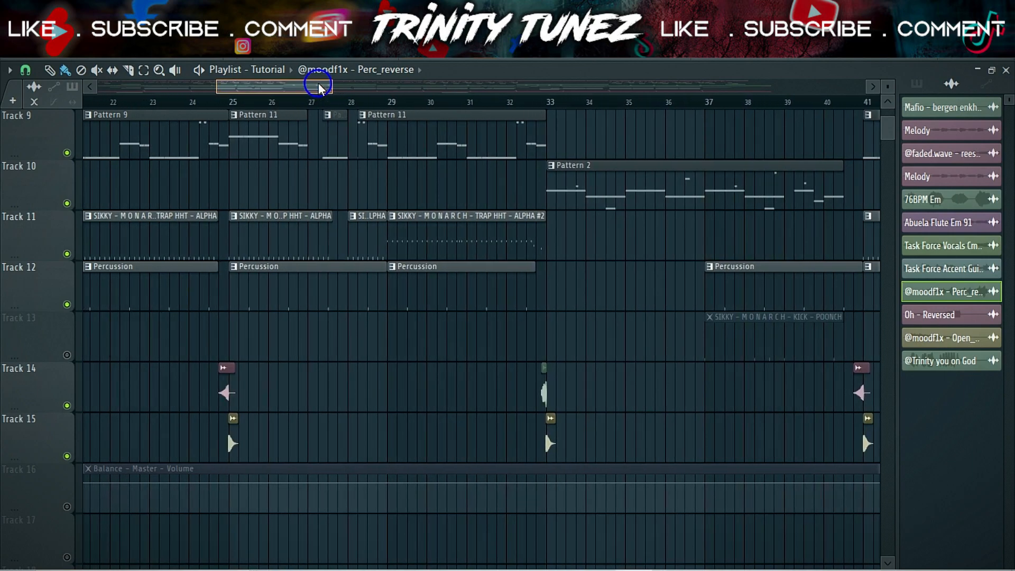
Enable all tracks and zoom out to show the full arrangement from bar 1 to bar 47.
{"action": "left_click", "coordinate": [445, 231]}
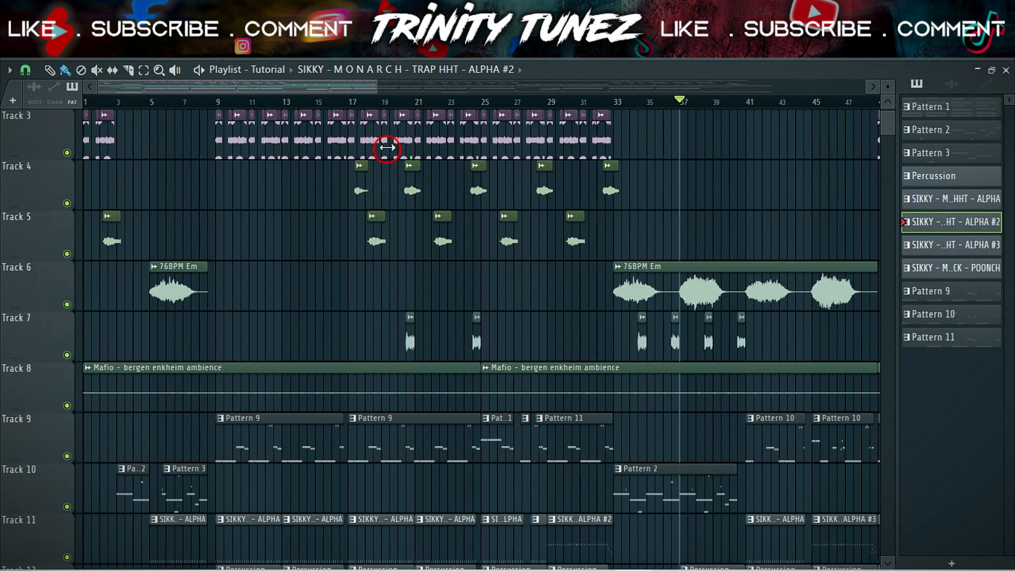
{"action": "scroll", "scroll_direction": "up", "scroll_amount": 3}
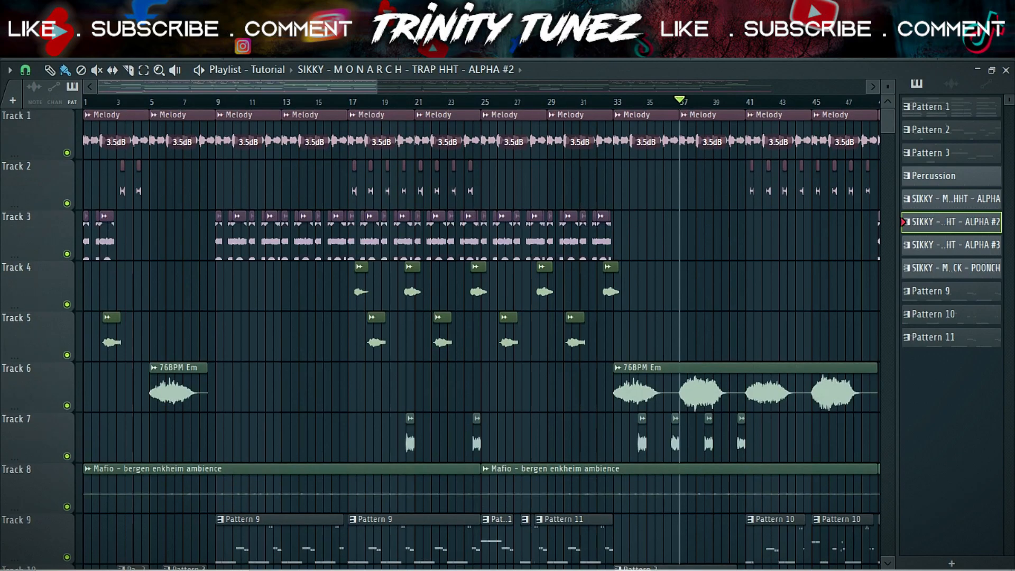